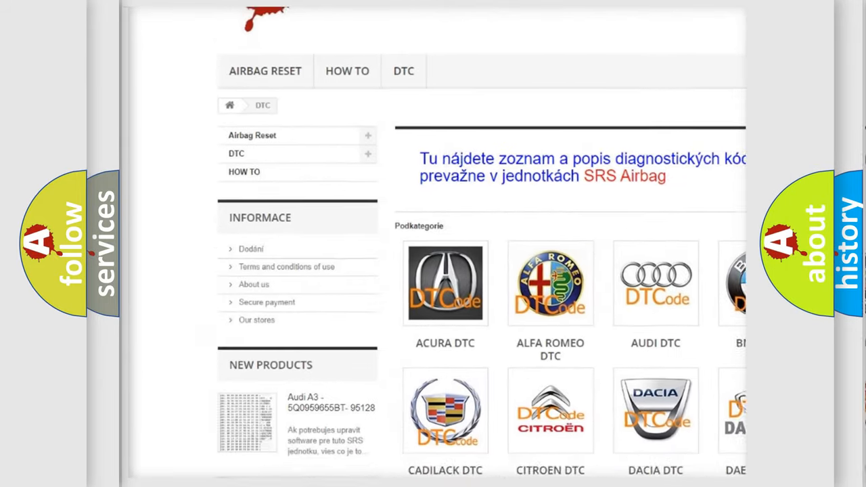
pyautogui.scroll(-3)
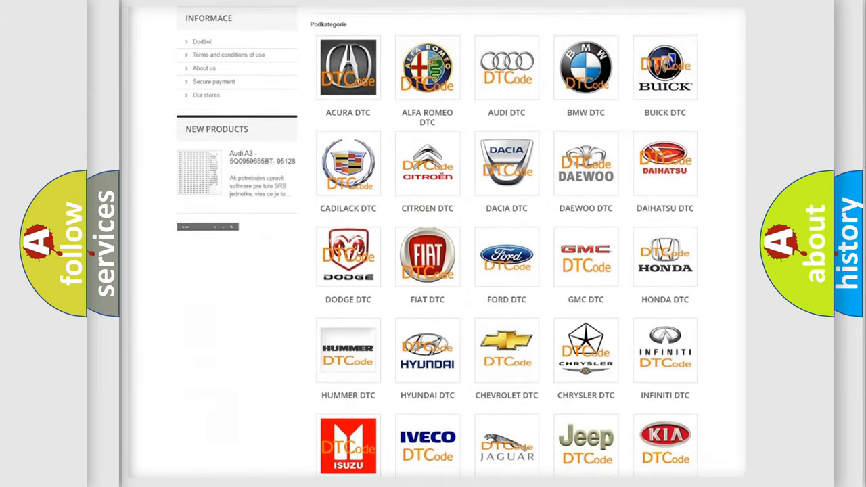
pyautogui.scroll(-3)
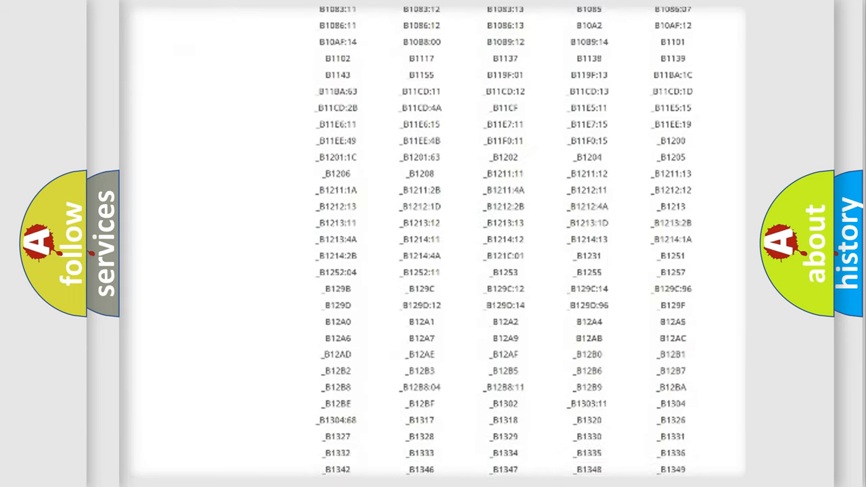
pyautogui.scroll(-3)
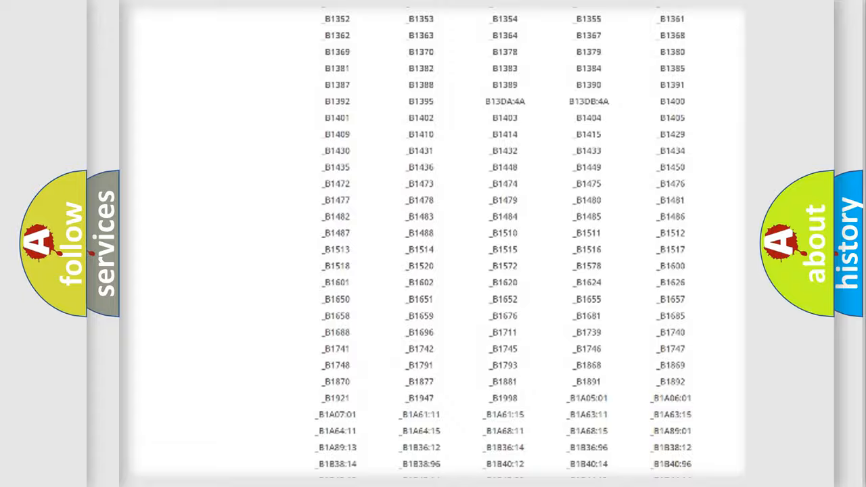